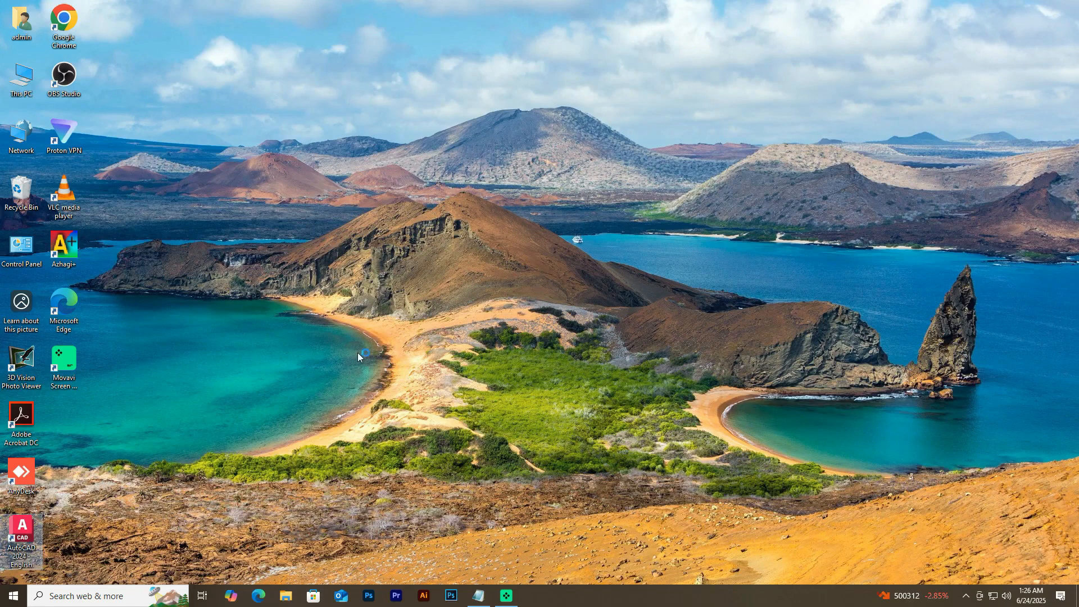
# Step: Launch AutoCAD 2024 from the desktop shortcut, bringing up the genuine-software connection error
pyautogui.doubleClick(21, 530)
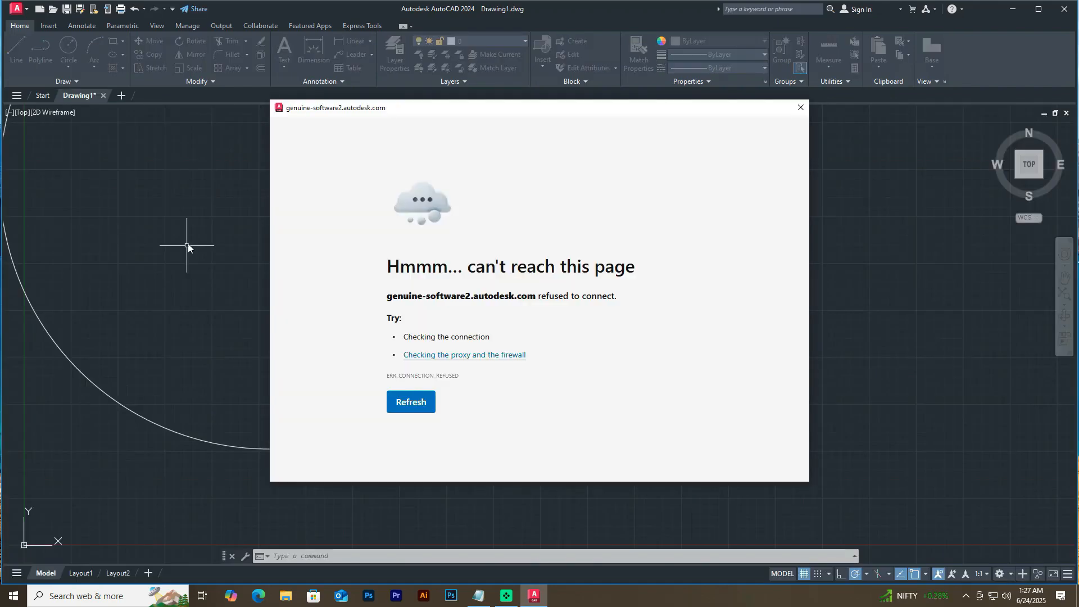
pyautogui.click(411, 402)
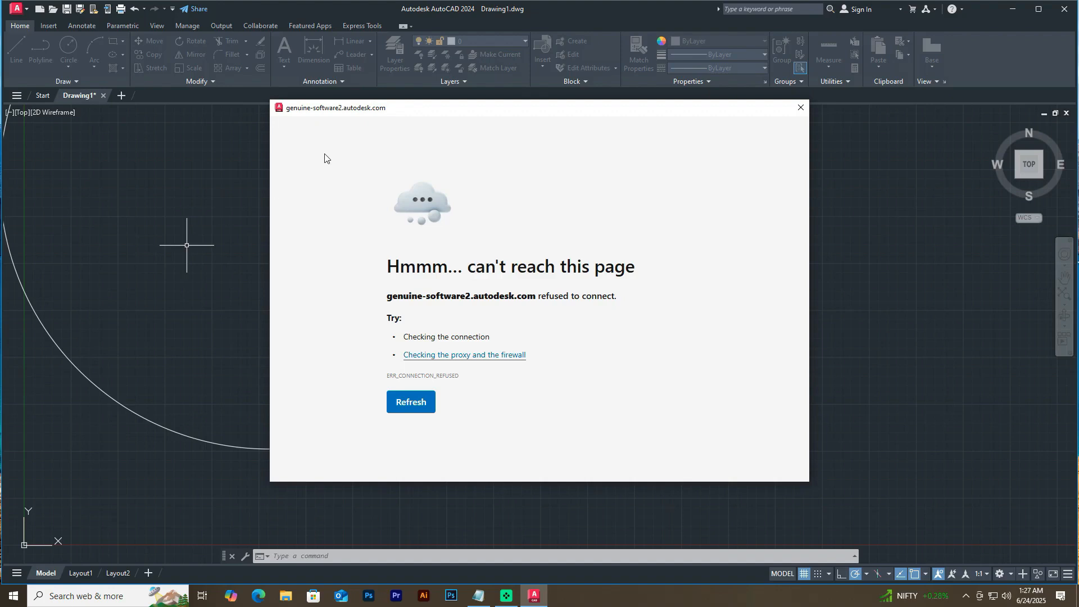
pyautogui.moveTo(309, 106)
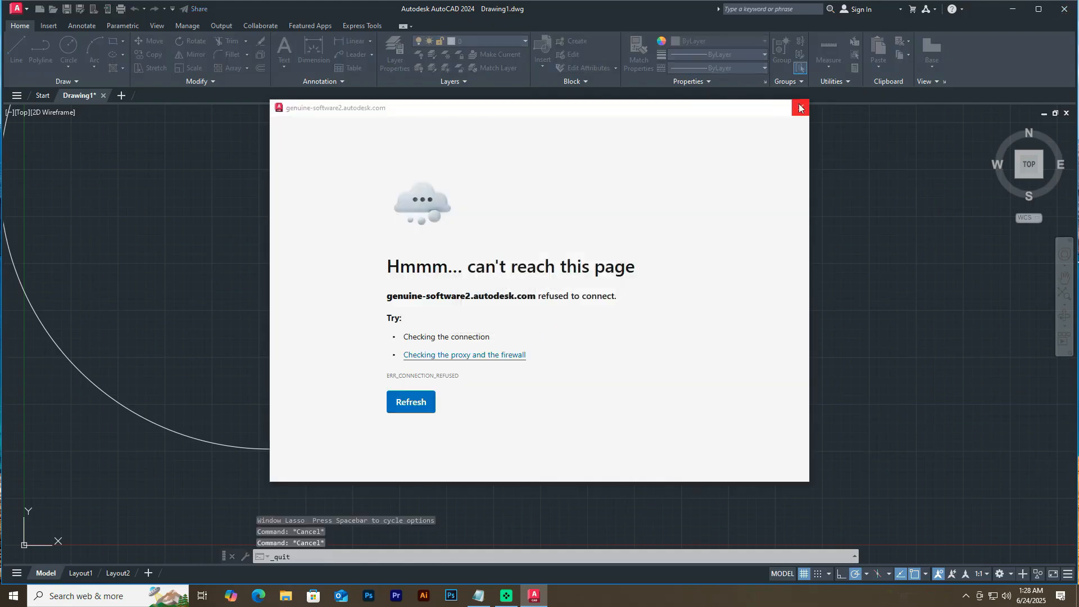
# Step: Quit AutoCAD and browse to C:\Program Files (x86)\Microsoft\EdgeWebView\Application
pyautogui.click(800, 108)
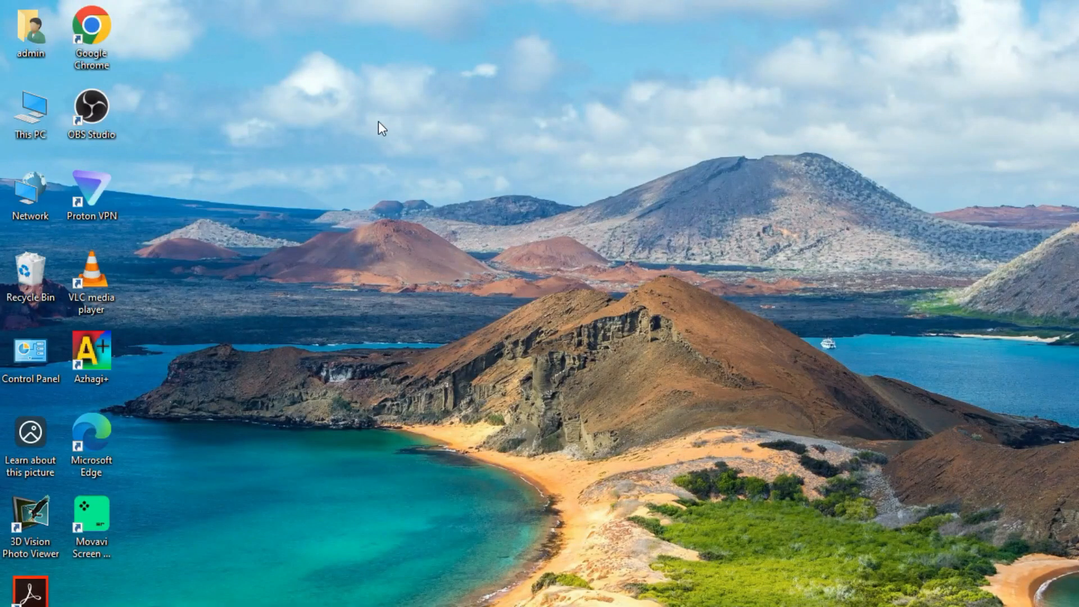
pyautogui.doubleClick(31, 108)
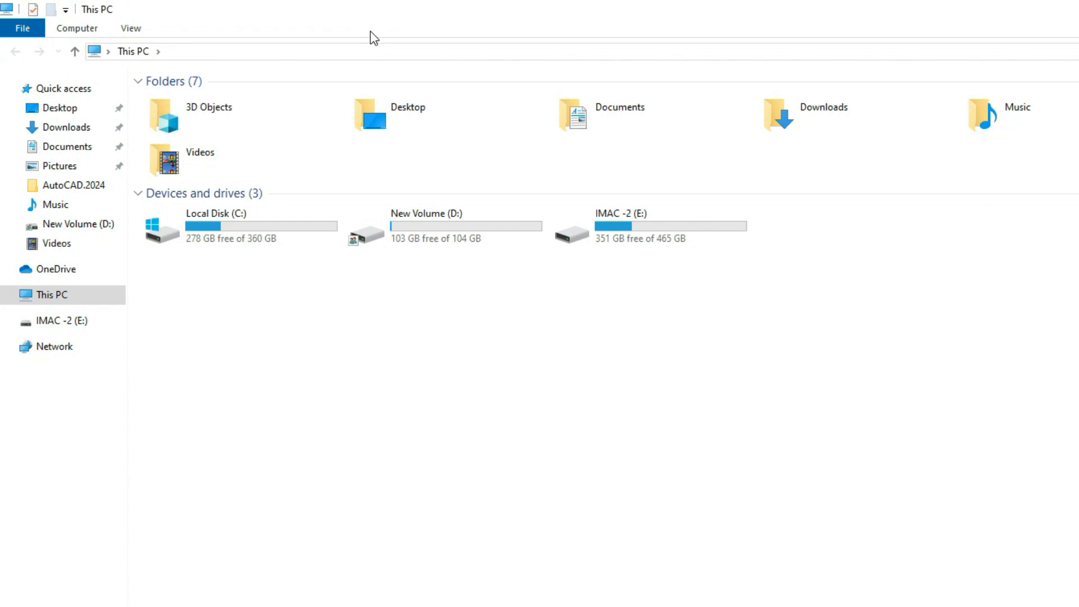
pyautogui.doubleClick(216, 227)
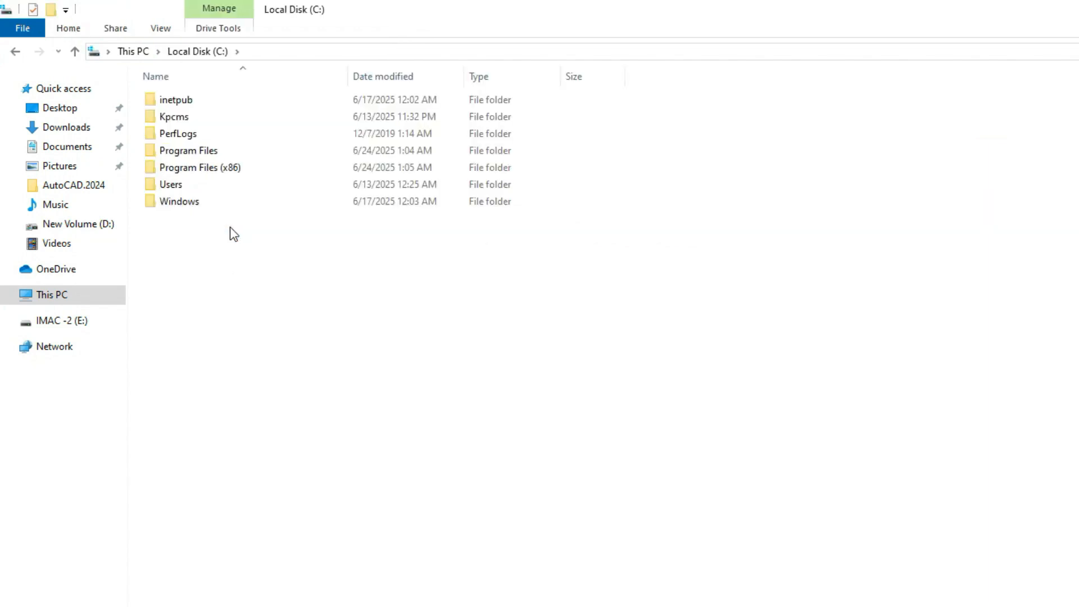
pyautogui.click(199, 167)
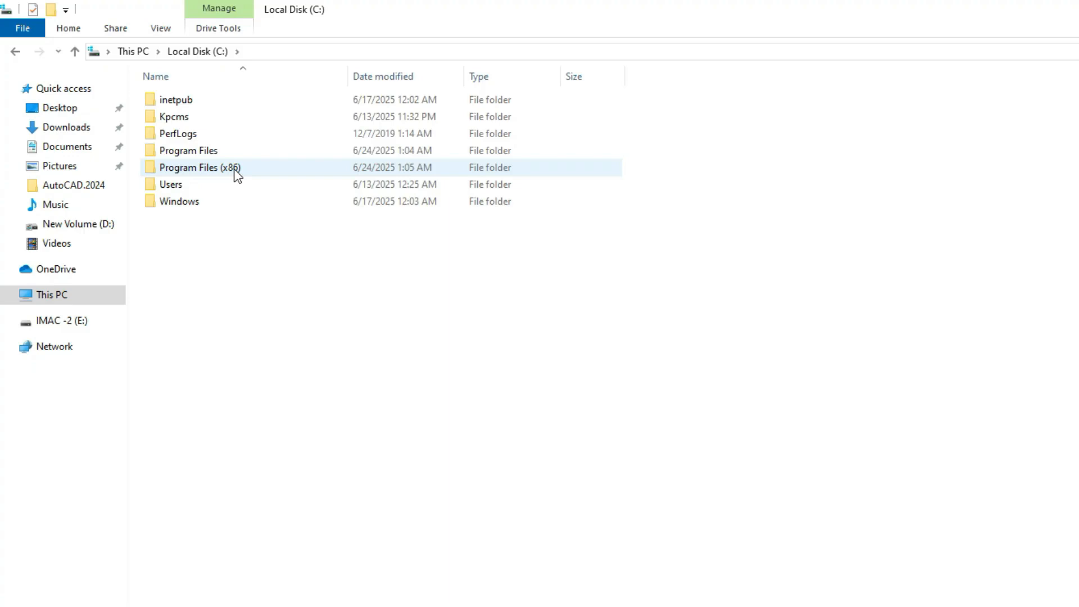
pyautogui.doubleClick(199, 167)
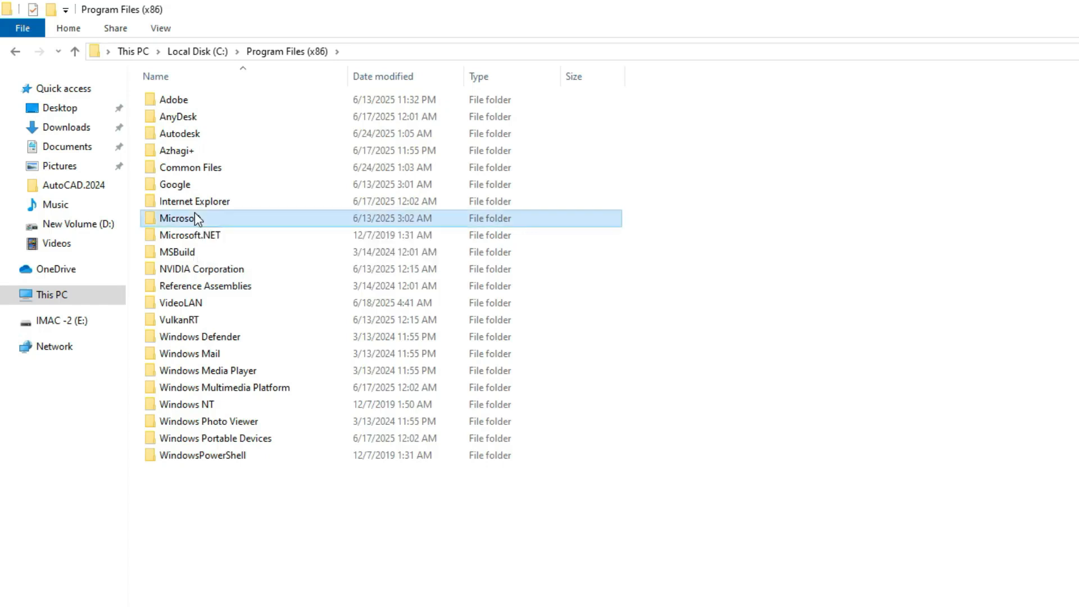
pyautogui.doubleClick(178, 218)
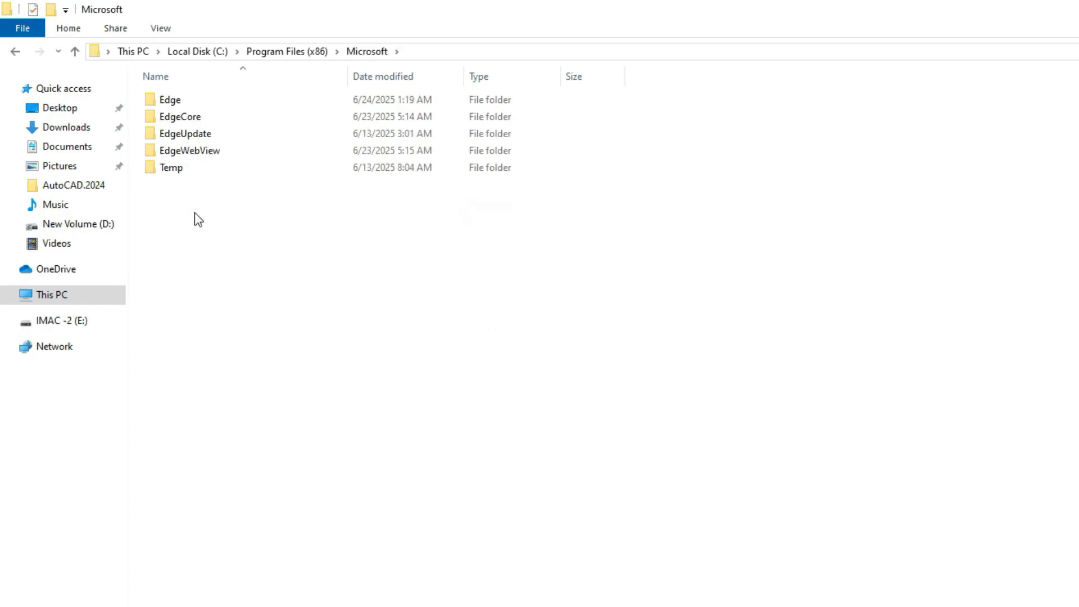
pyautogui.click(171, 168)
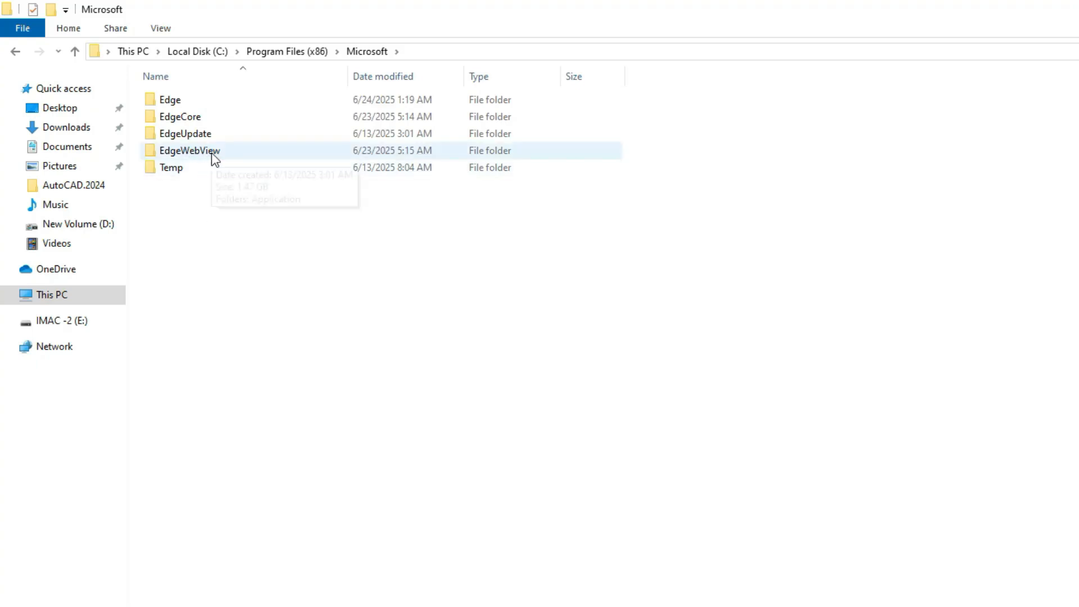
pyautogui.doubleClick(189, 150)
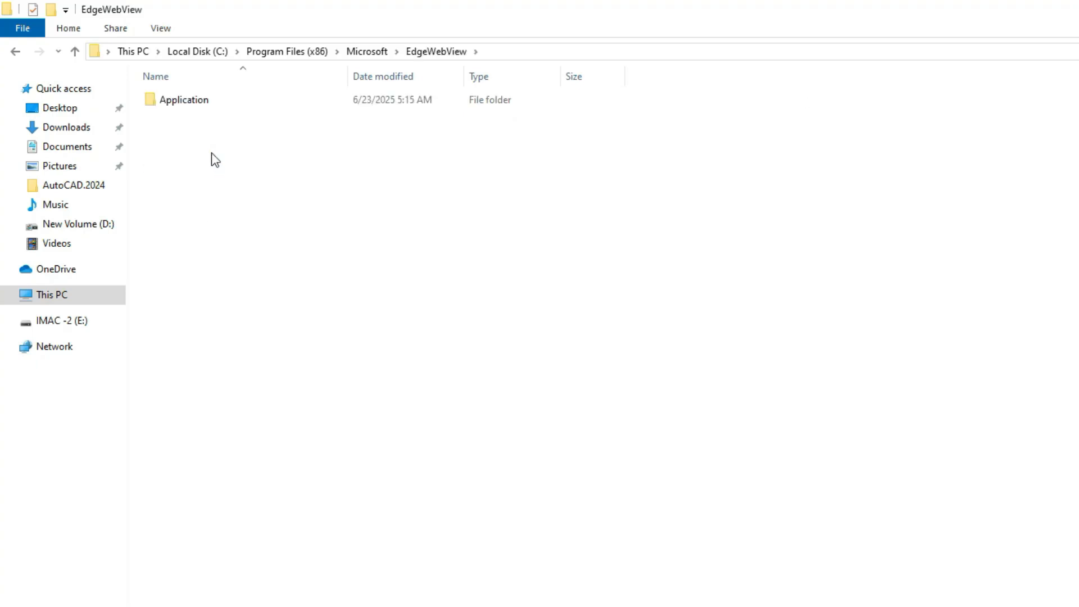
pyautogui.click(184, 100)
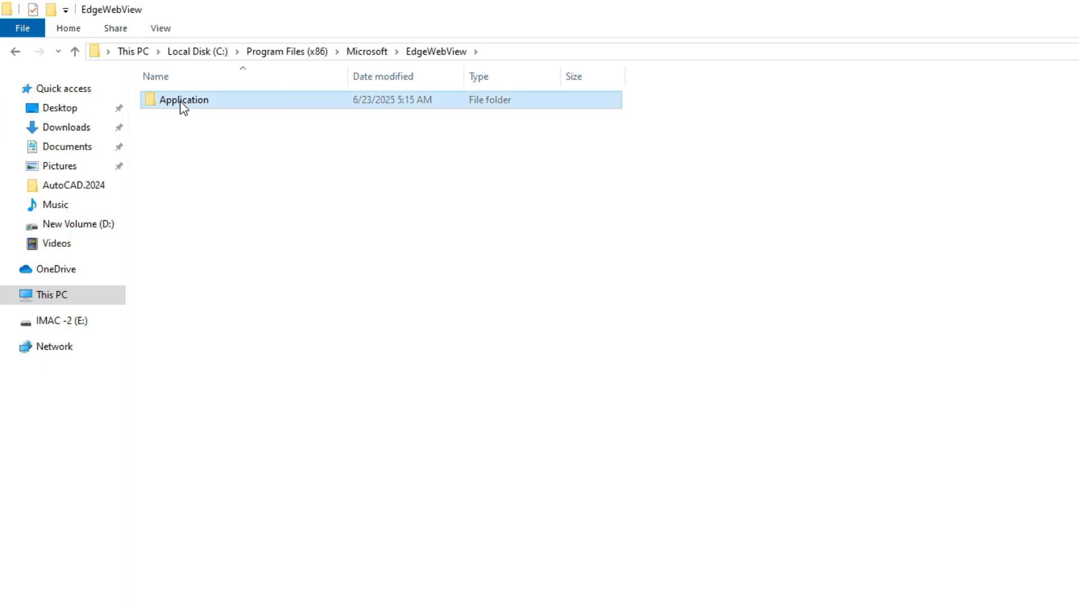
pyautogui.doubleClick(183, 99)
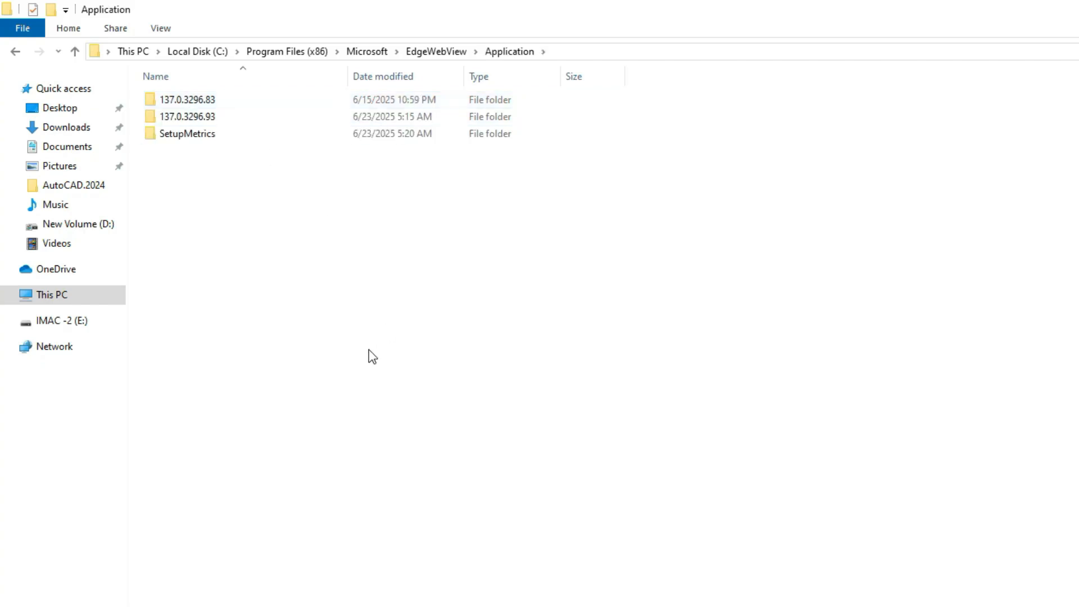
# Step: Rename msedgewebview2.exe in 137.0.3296.83 to msedgewebview2024, then return to Application
pyautogui.doubleClick(187, 99)
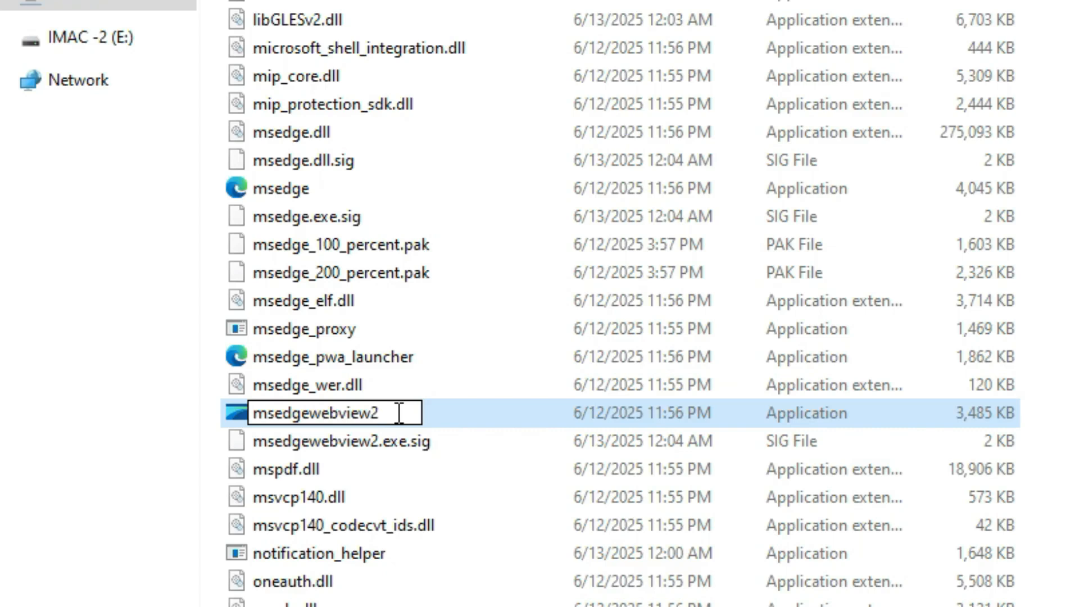
pyautogui.write('024')
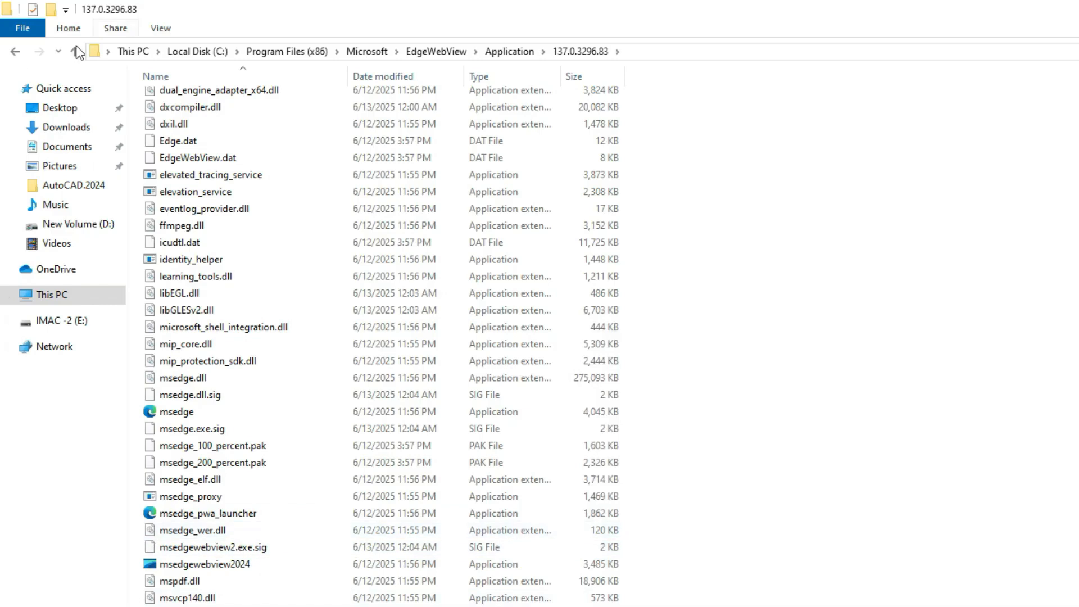
pyautogui.click(74, 51)
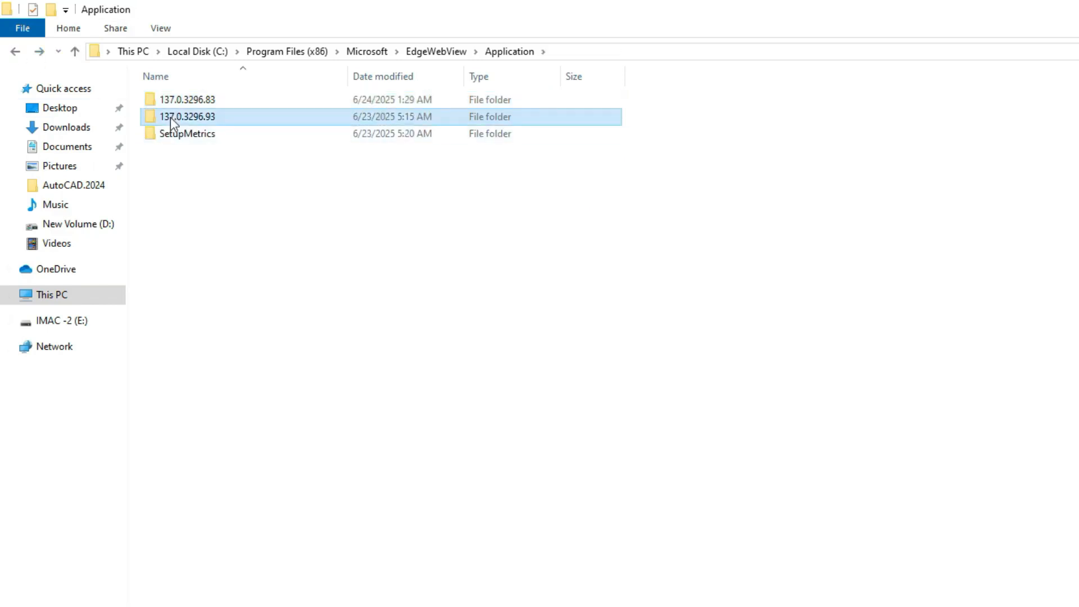
# Step: Rename msedgewebview2 in 137.0.3296.93 to msedgewebview2024, granting administrator permission
pyautogui.doubleClick(187, 117)
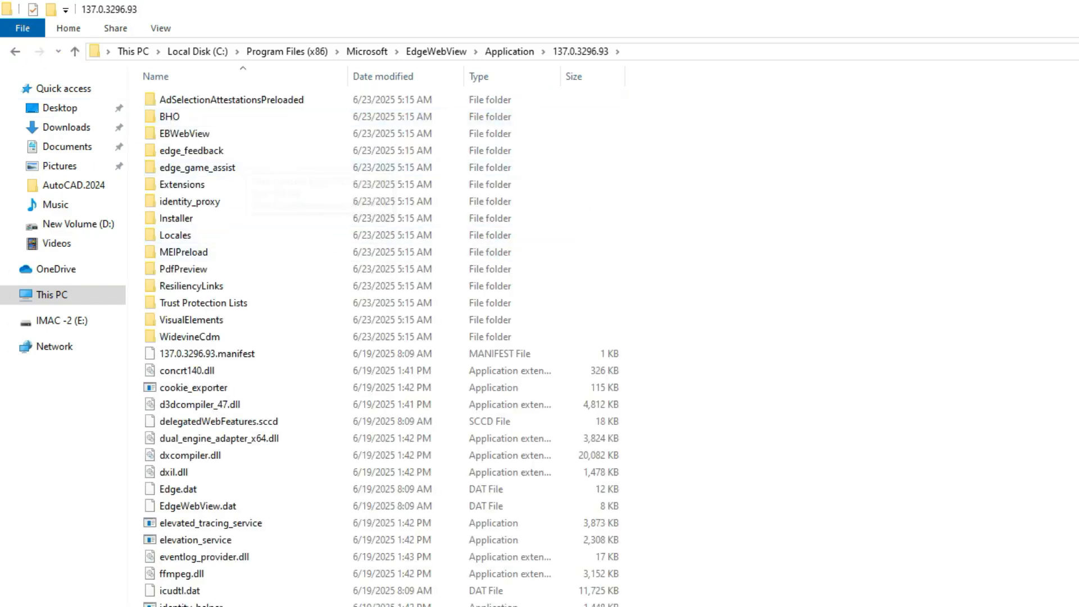
pyautogui.scroll(-3)
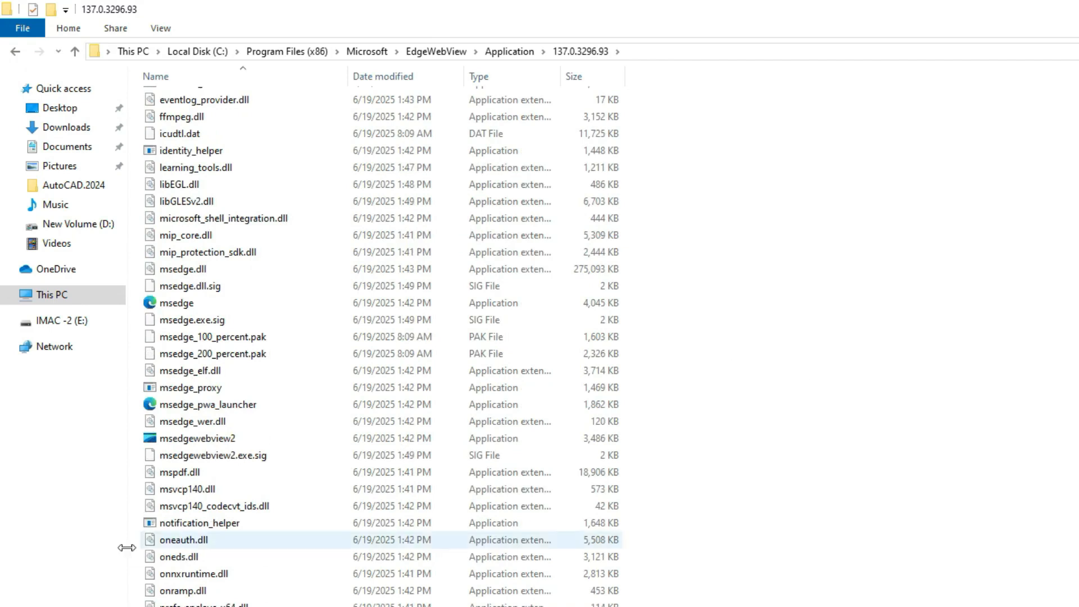
pyautogui.click(200, 439)
pyautogui.write('024')
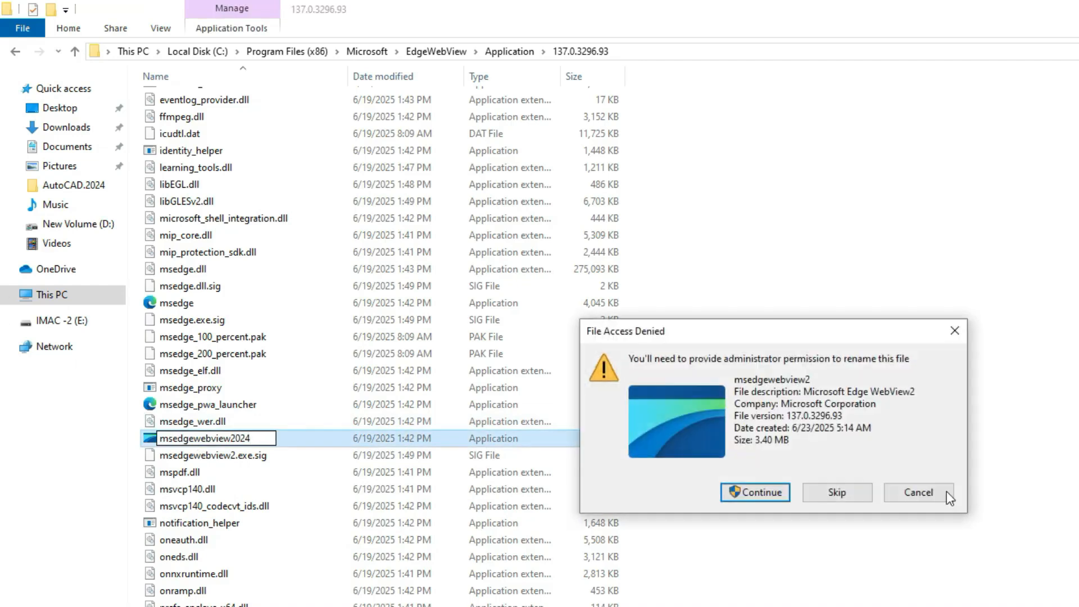
pyautogui.click(918, 493)
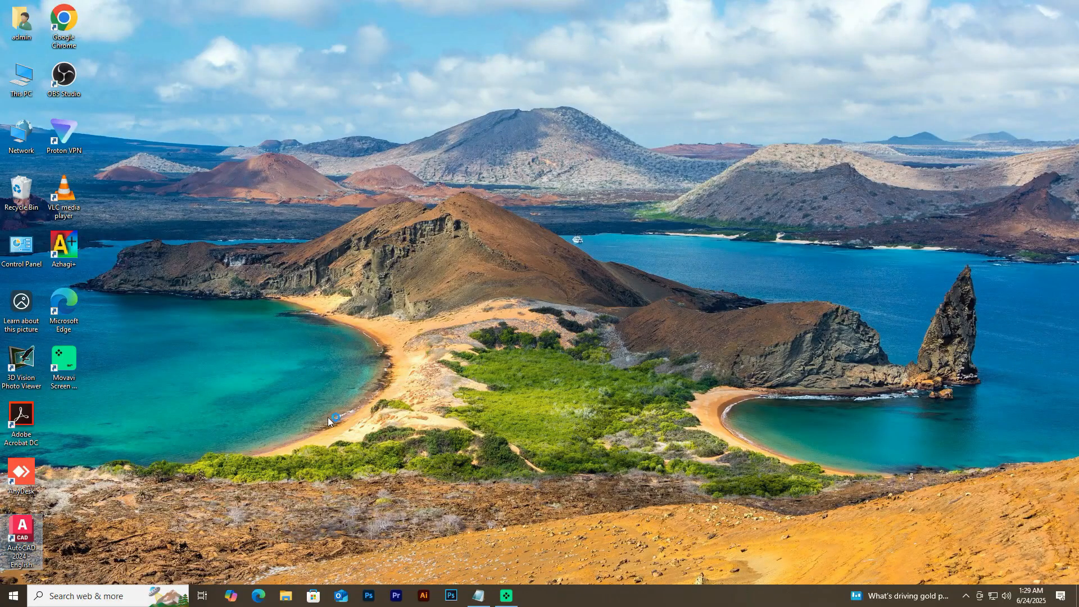
# Step: Relaunch AutoCAD 2024 and start a new drawing from the acadiso3D template
pyautogui.doubleClick(22, 533)
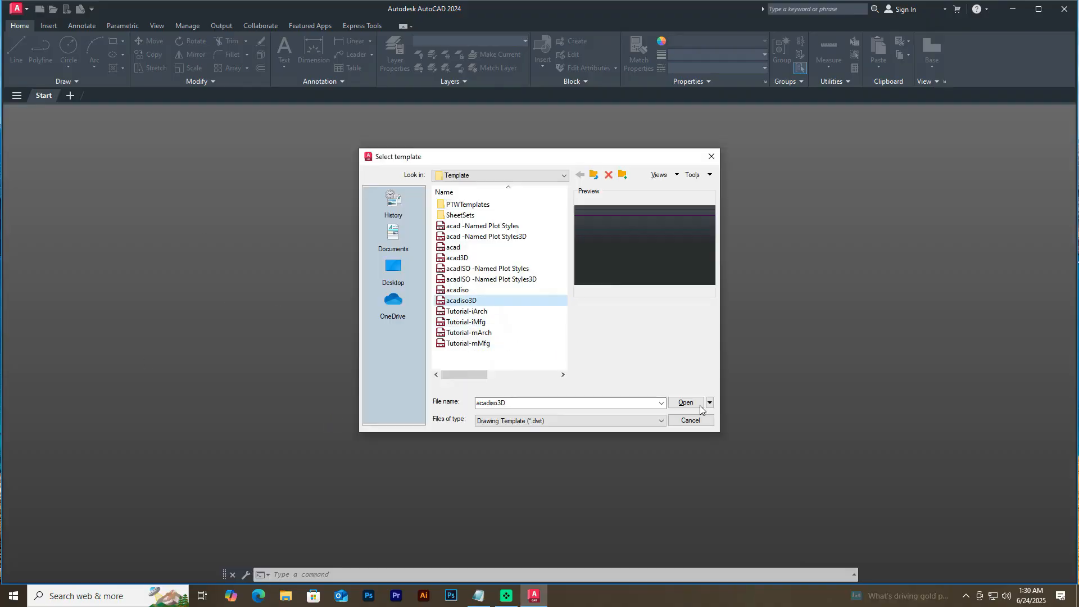
pyautogui.click(684, 403)
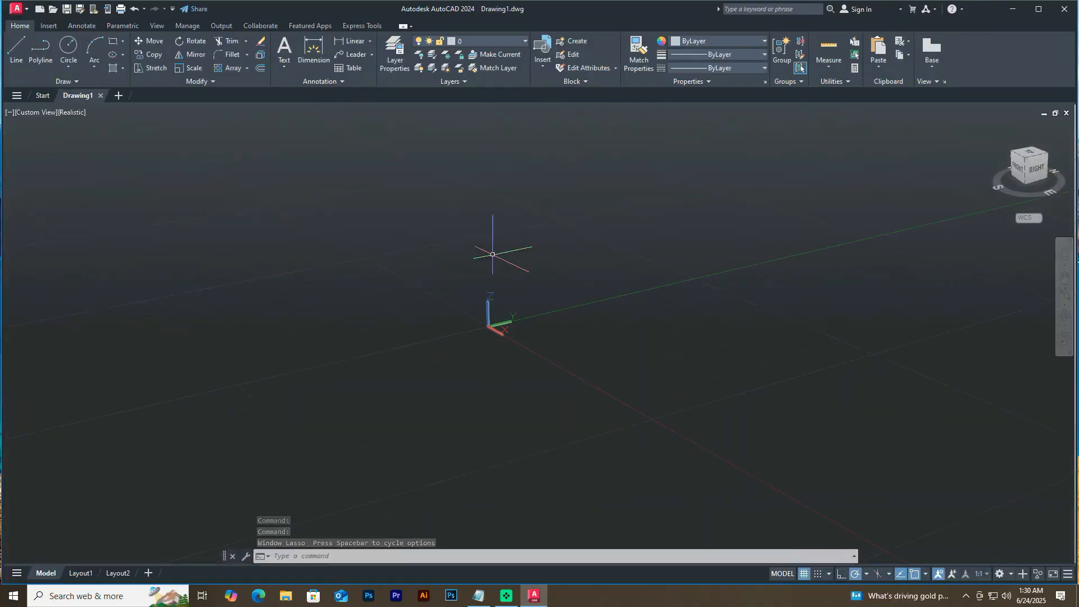